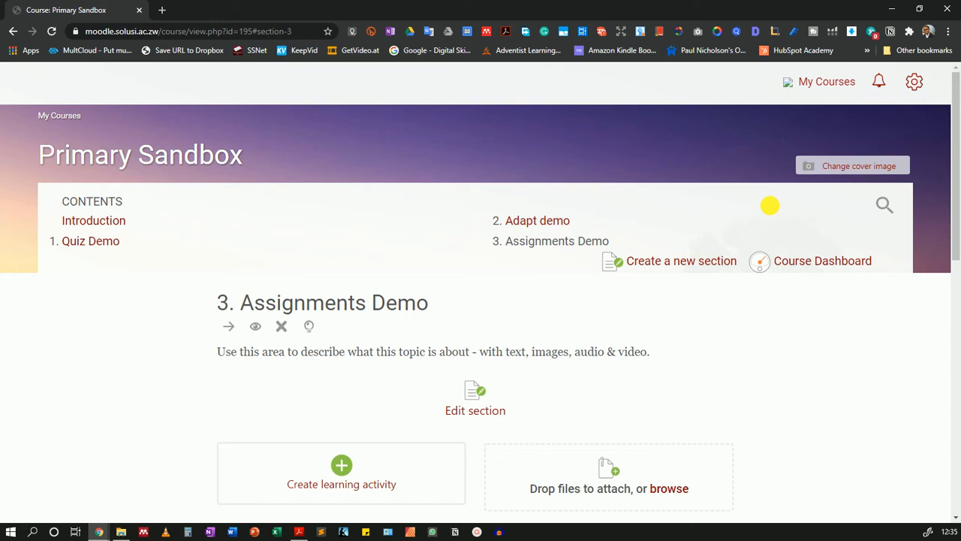
mouse_move(389, 429)
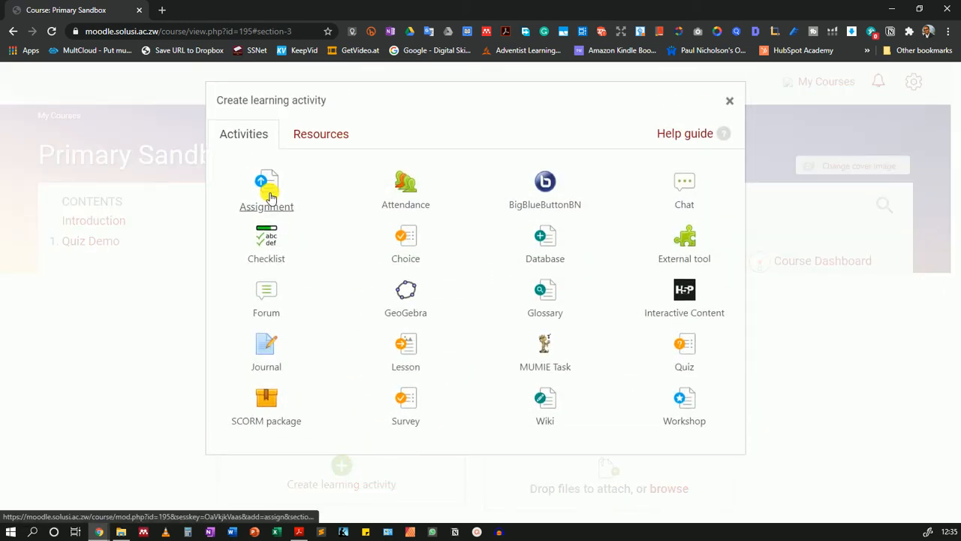
Choose Assignment from the activity chooser to start the Offline activity assignment
left_click(265, 188)
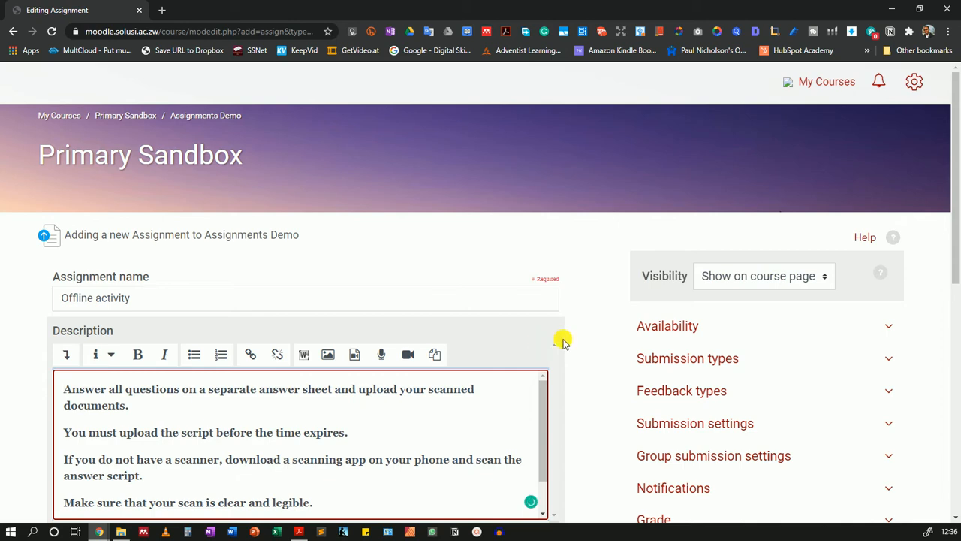
Set the due date hour to 18 for 24 July 2020, 18:00
scroll("down", 3)
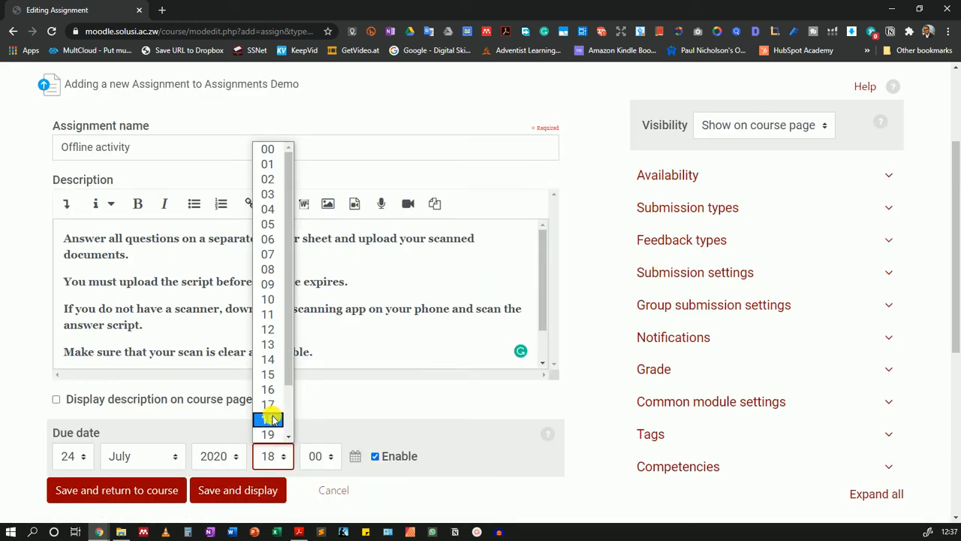
left_click(267, 404)
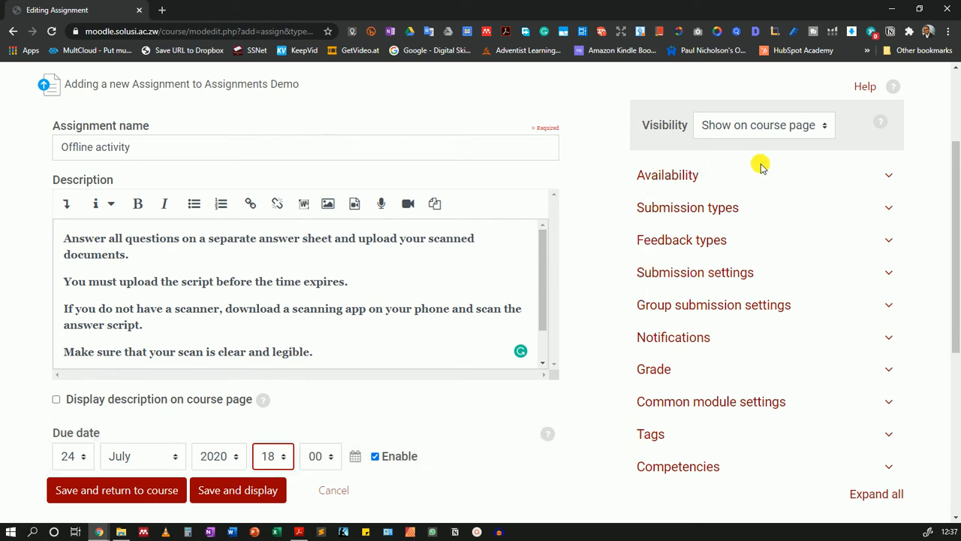
mouse_move(785, 377)
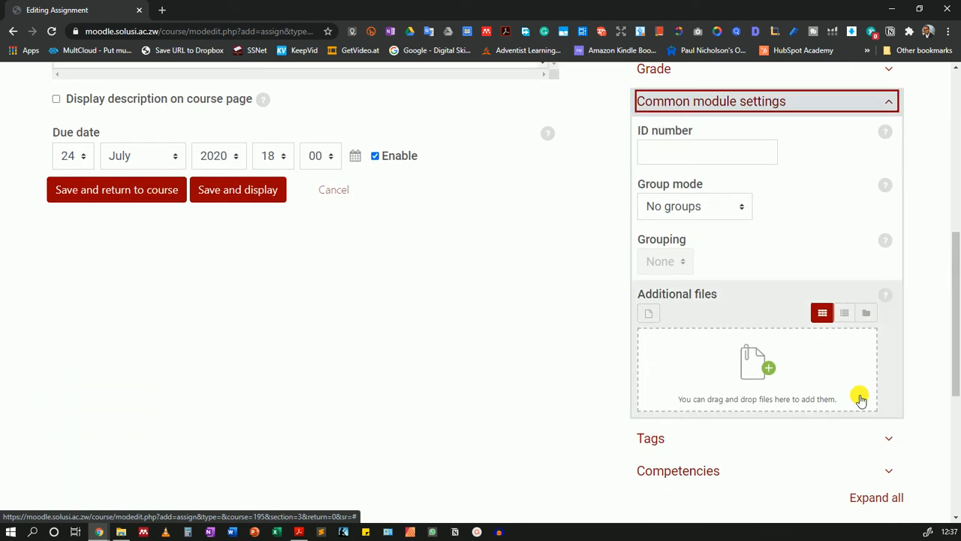
mouse_move(739, 369)
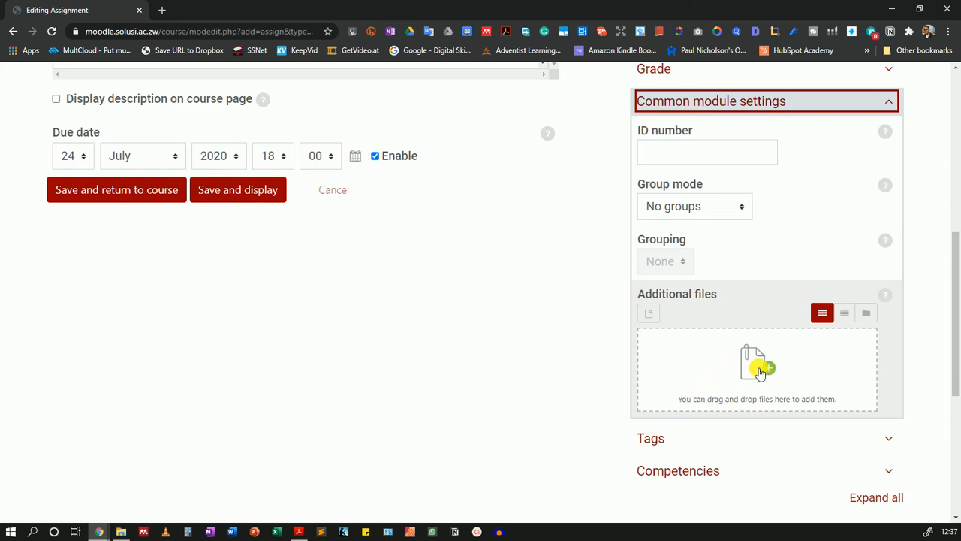
mouse_move(213, 418)
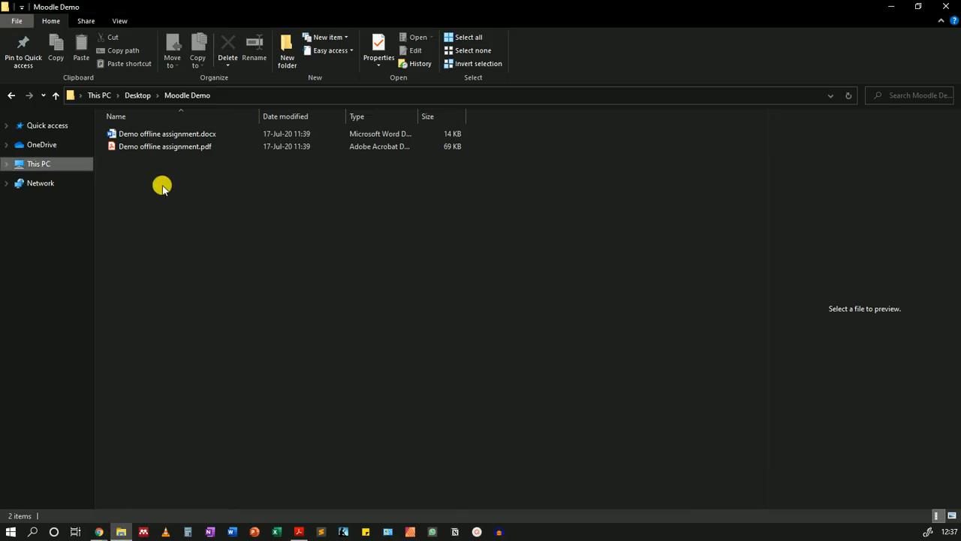
Drag Demo offline assignment.pdf from the Moodle Demo folder into Additional files
left_click_drag(164, 147, 189, 321)
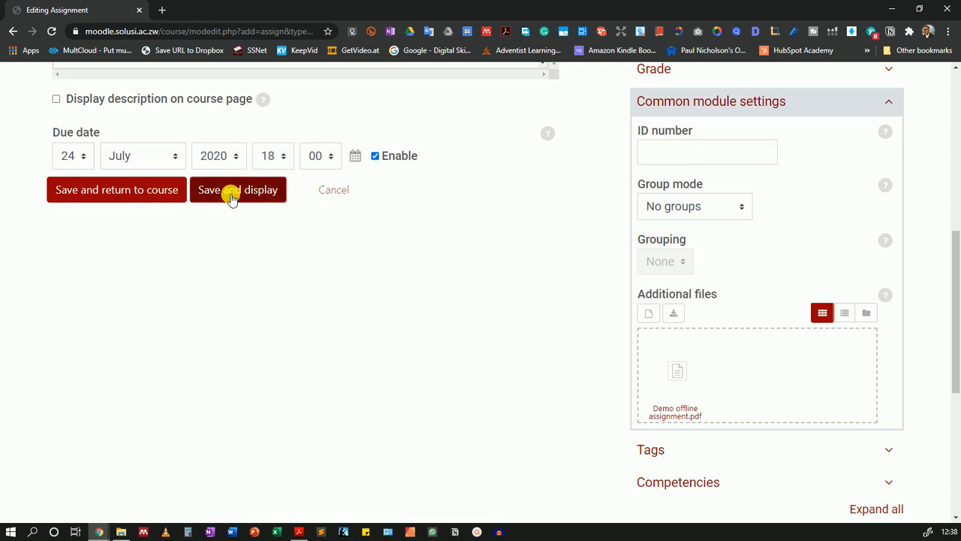
Save and display the Offline activity, showing its 24 July 2020 due date and PDF
left_click(238, 189)
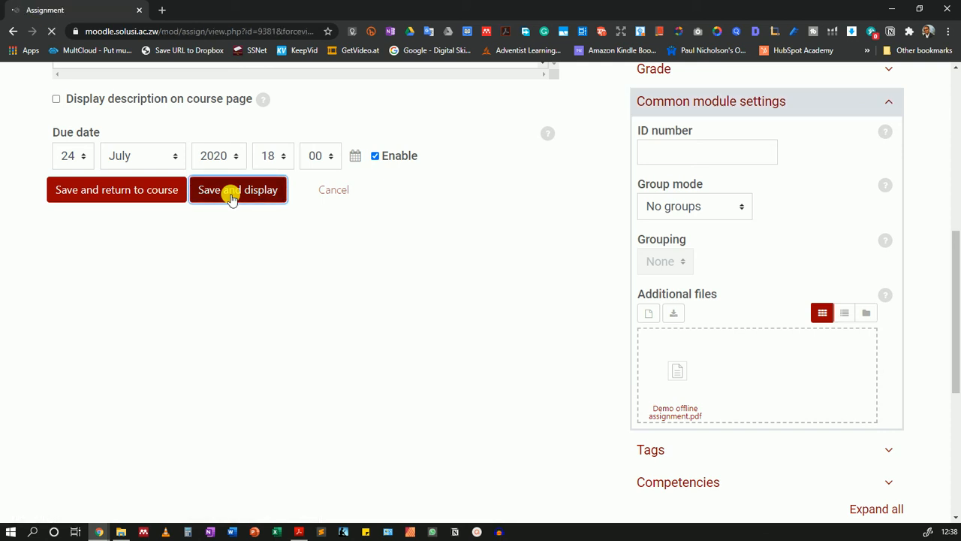
left_click(238, 189)
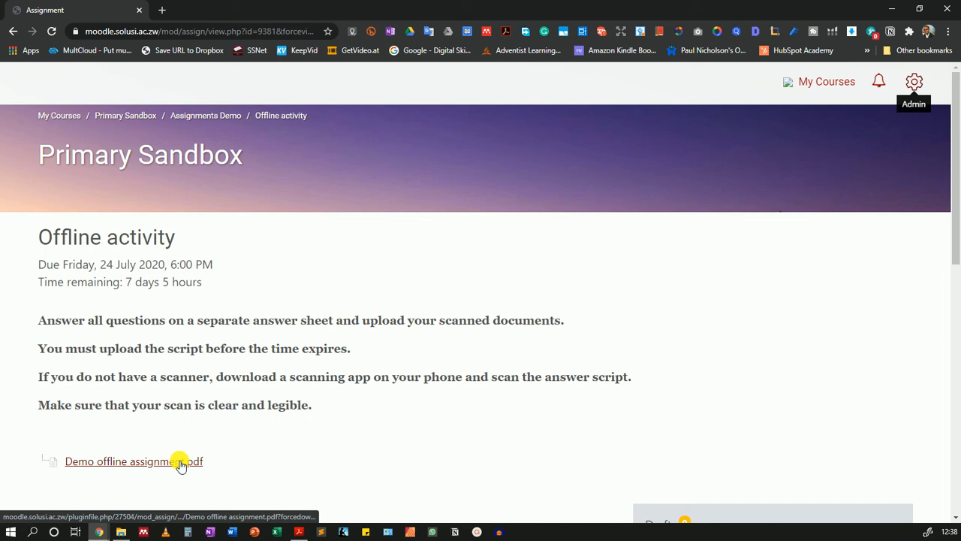
mouse_move(563, 395)
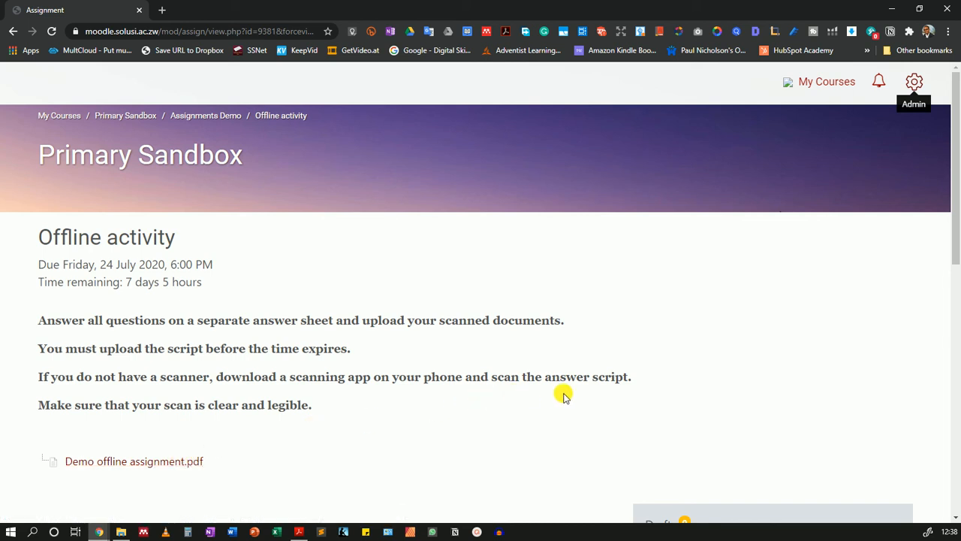